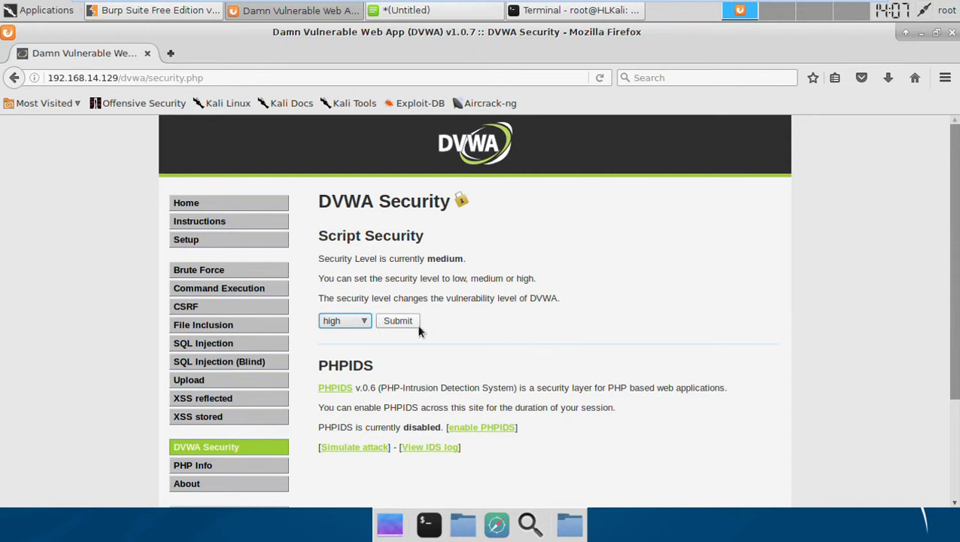
Submit the DVWA Security form so the level changes from medium to high.
click(398, 319)
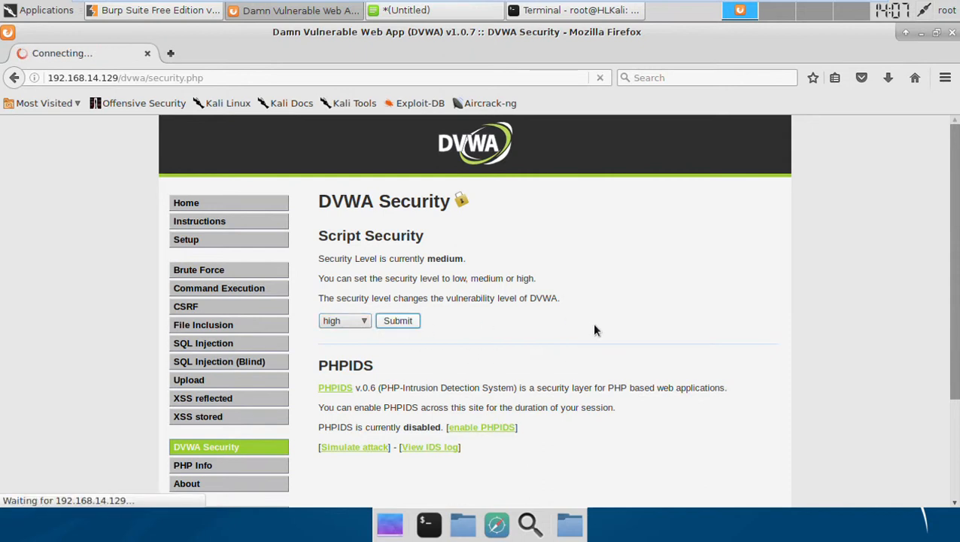
click(397, 319)
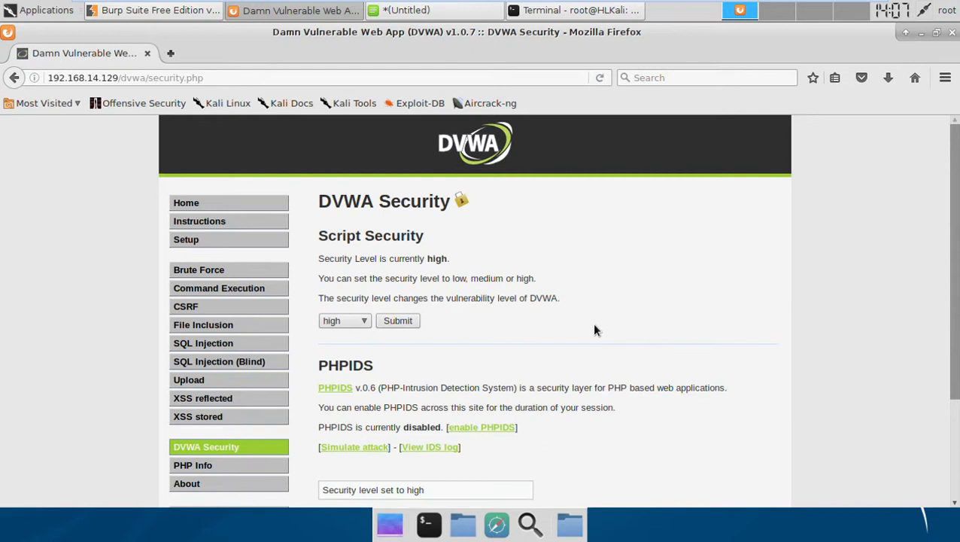
mouse_move(214, 307)
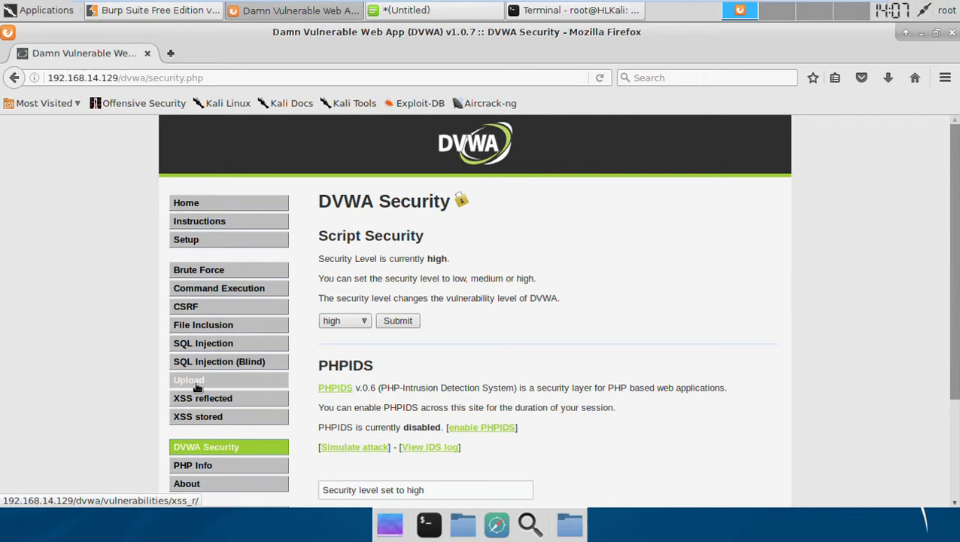
Upload hack.php on the File Upload page and get the 'Your image was not uploaded' refusal.
click(189, 379)
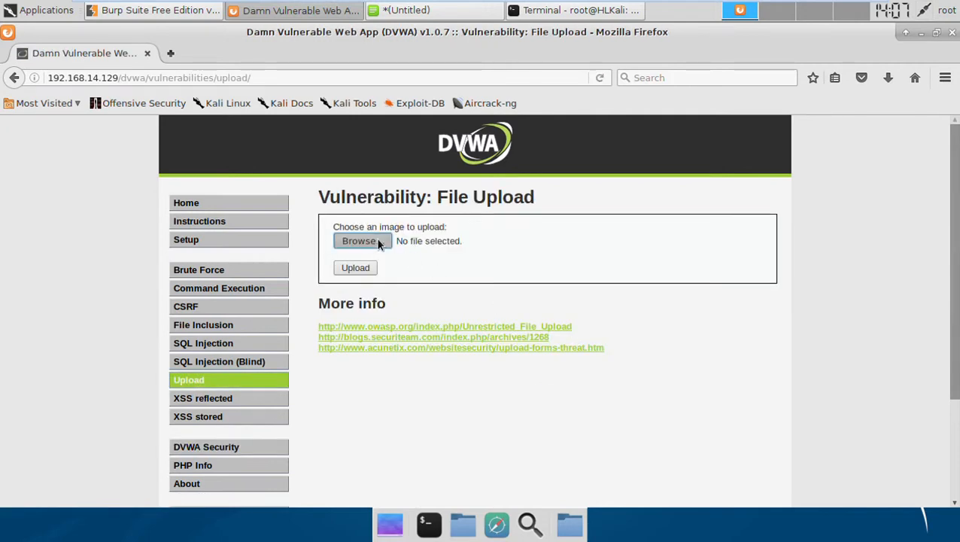
click(358, 241)
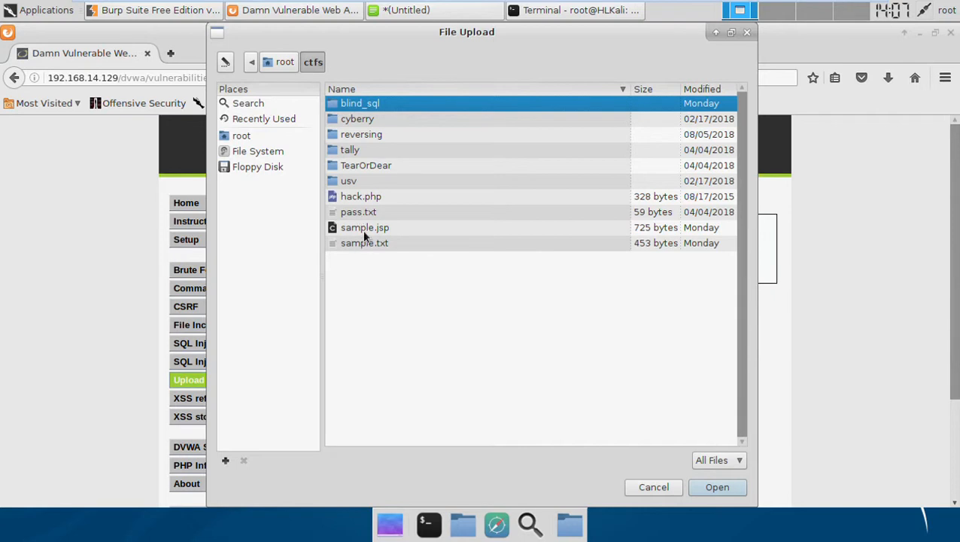
mouse_move(369, 197)
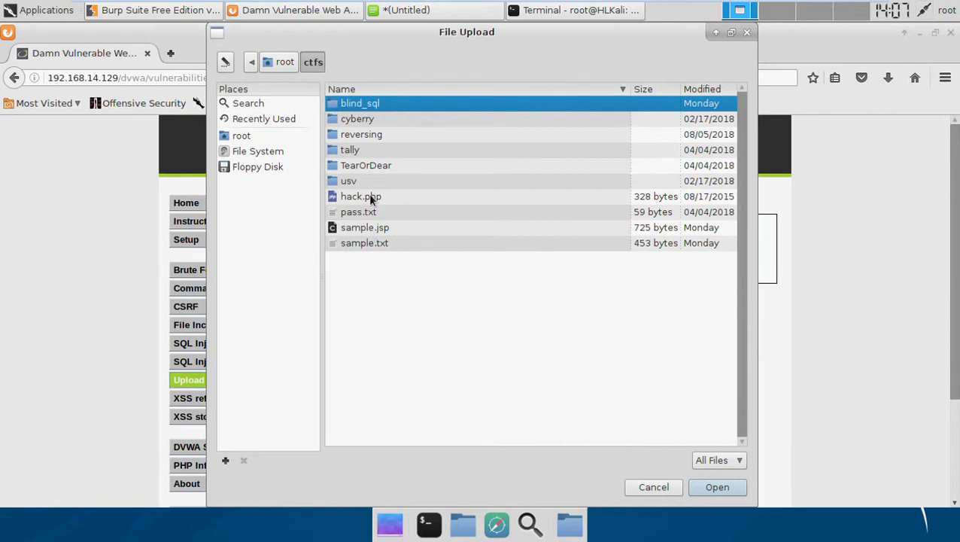
click(717, 488)
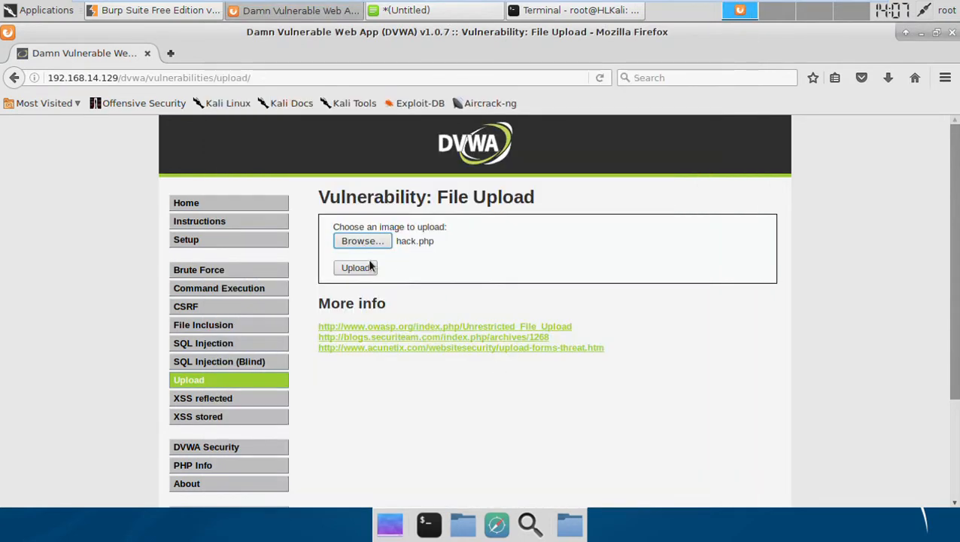
click(355, 268)
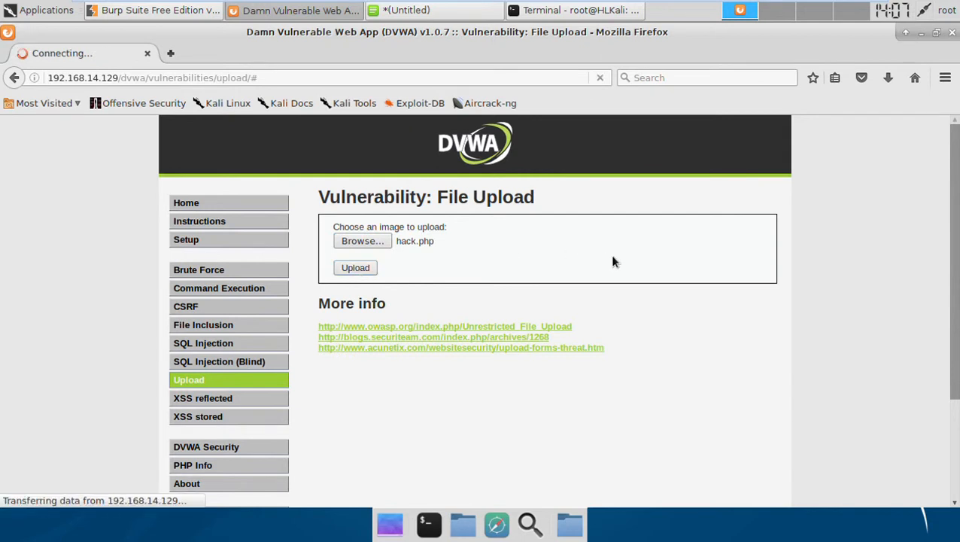
click(355, 268)
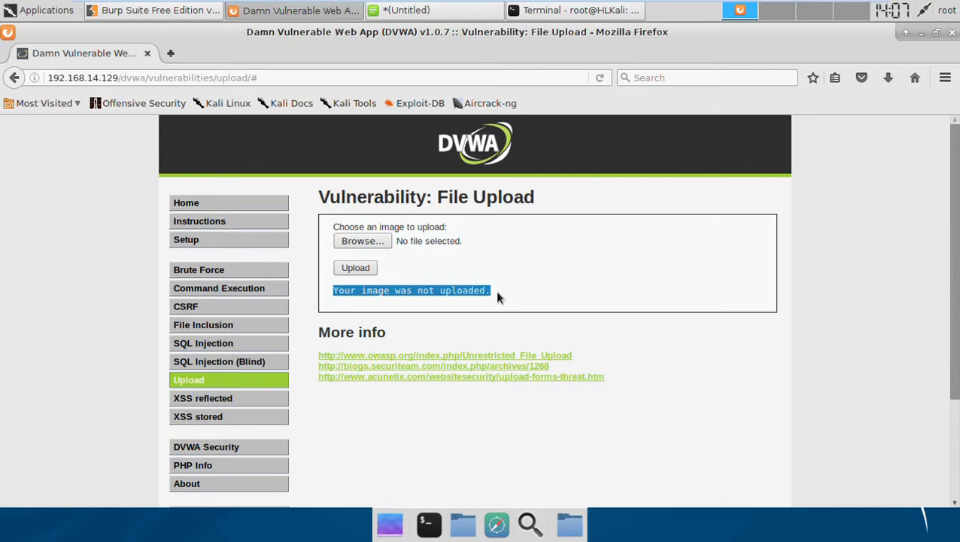
mouse_move(499, 295)
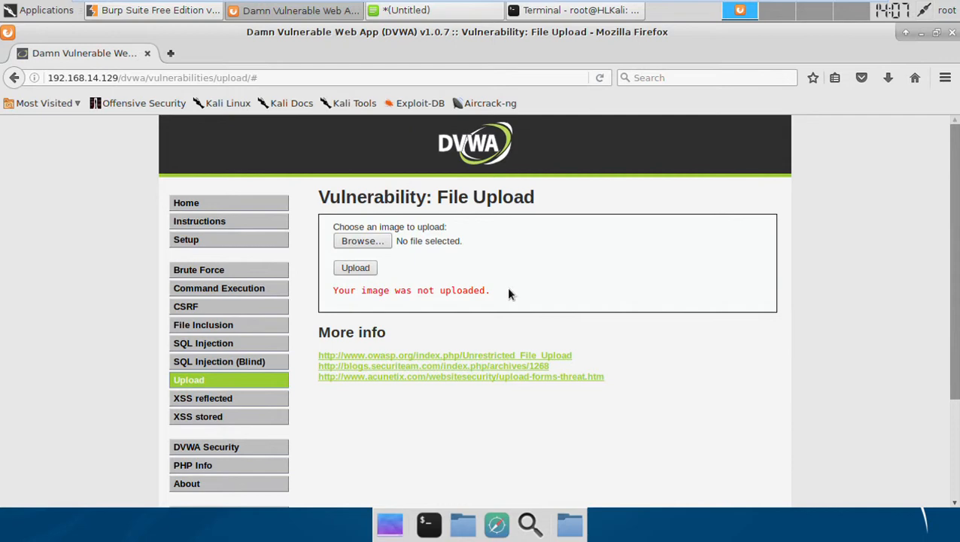
mouse_move(369, 202)
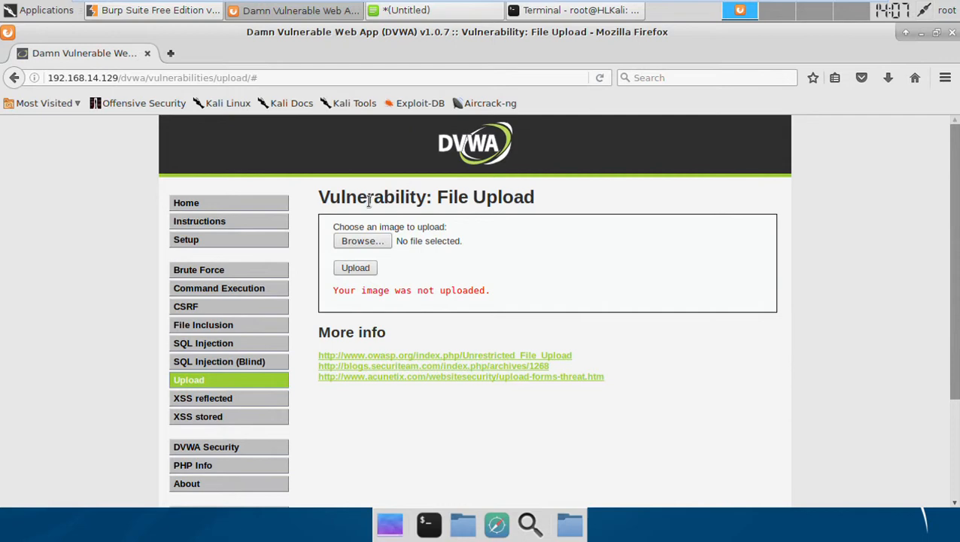
mouse_move(435, 210)
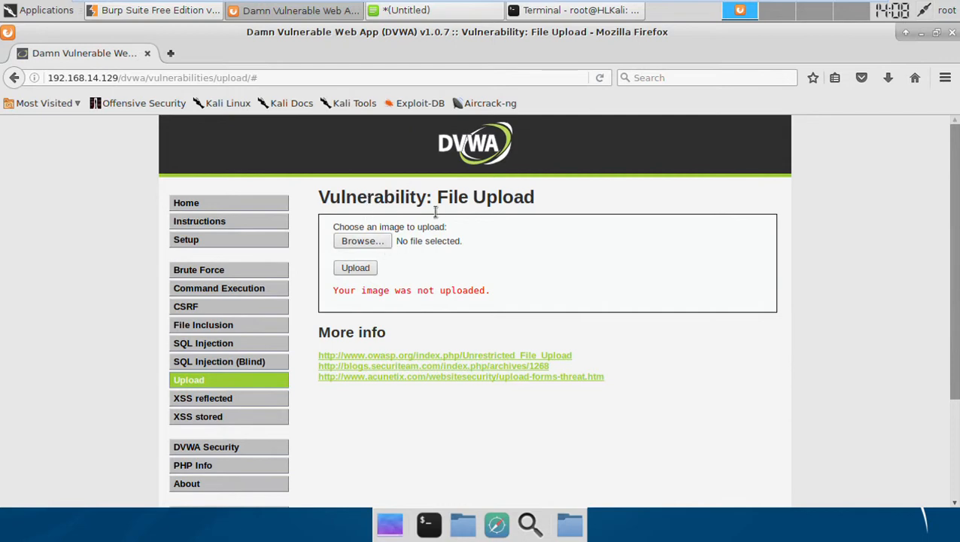
Choose hack.php again in the upload form and bring Burp Suite to the front.
click(361, 241)
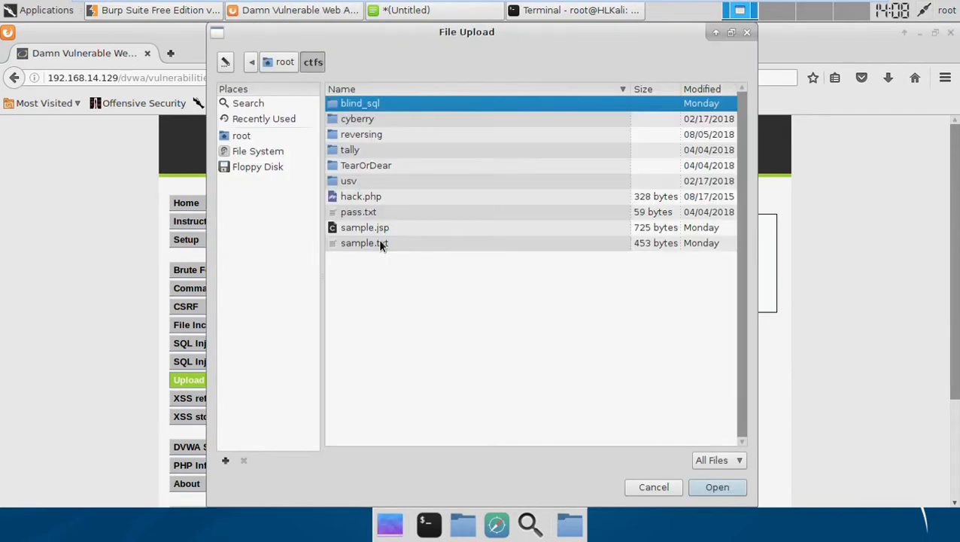
click(716, 488)
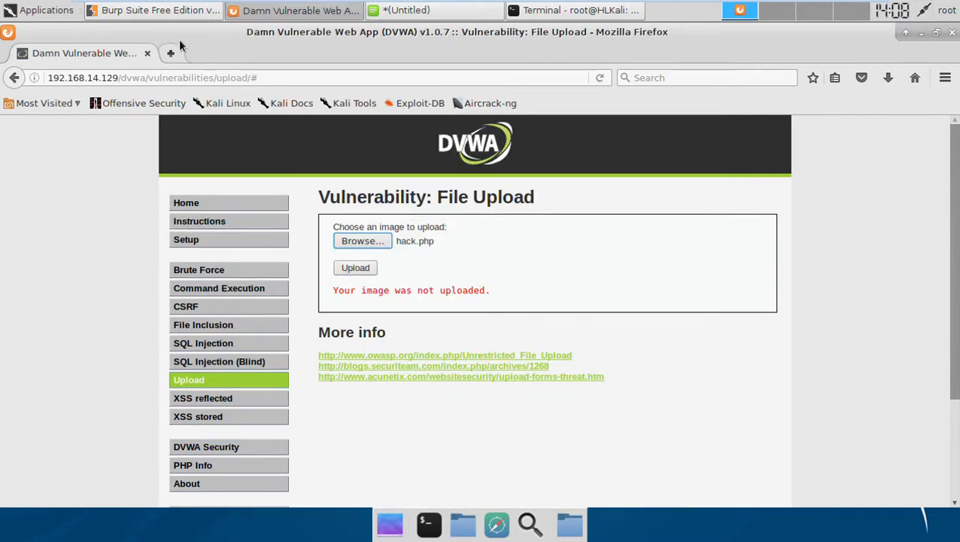
click(153, 10)
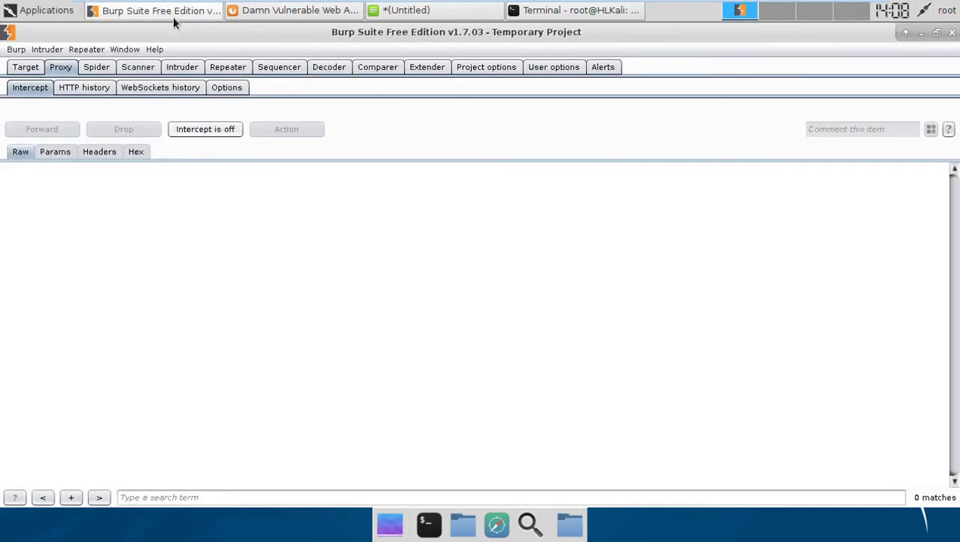
Intercept the hack.php upload request, send it to Repeater, and switch interception off.
click(204, 130)
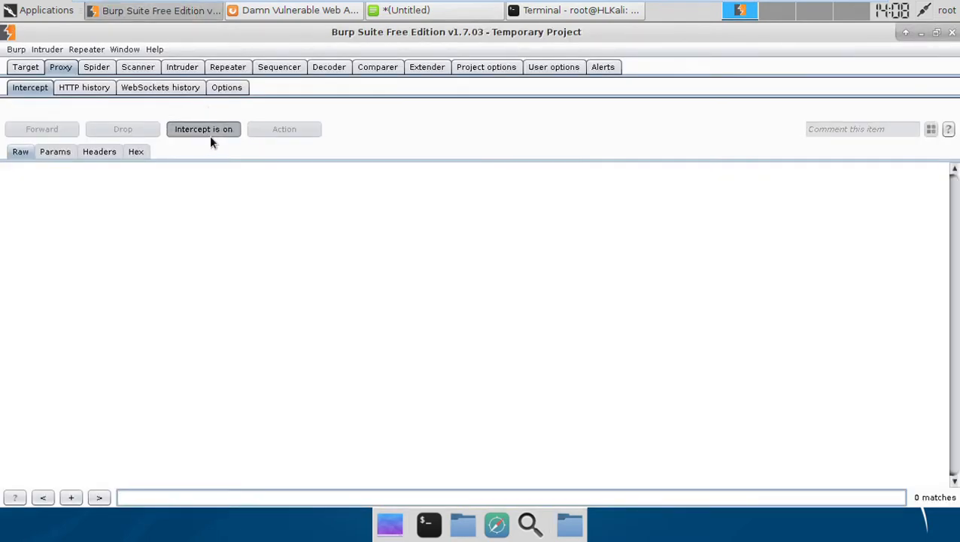
click(293, 9)
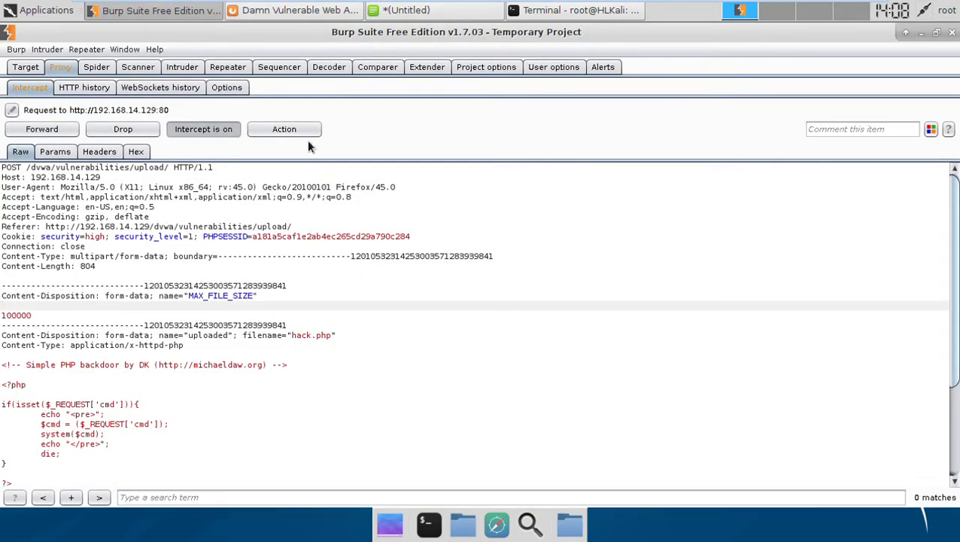
click(283, 129)
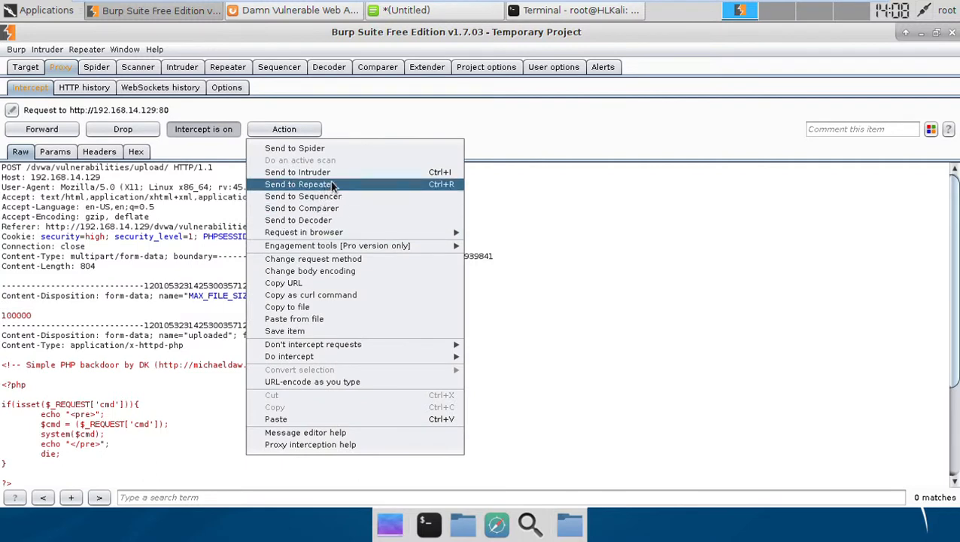
mouse_move(298, 172)
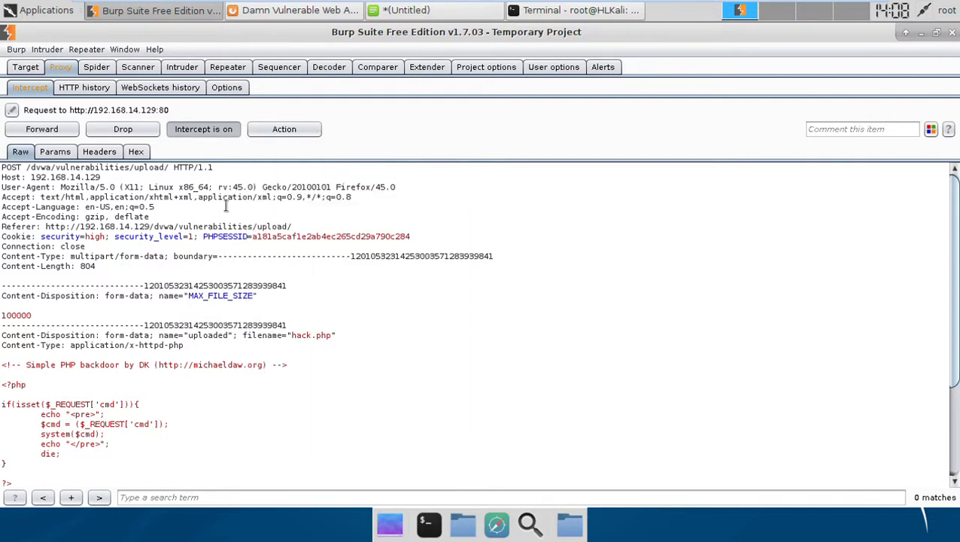
click(282, 129)
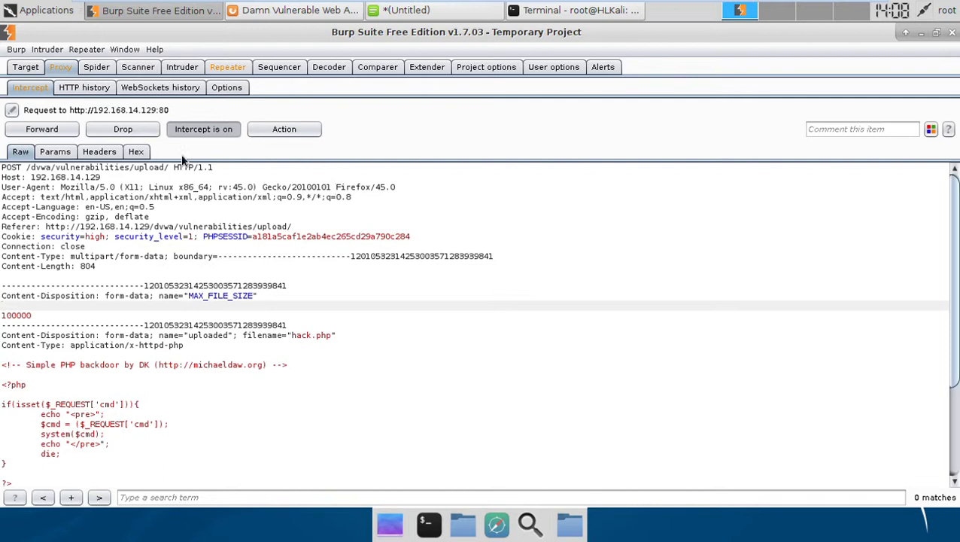
click(203, 129)
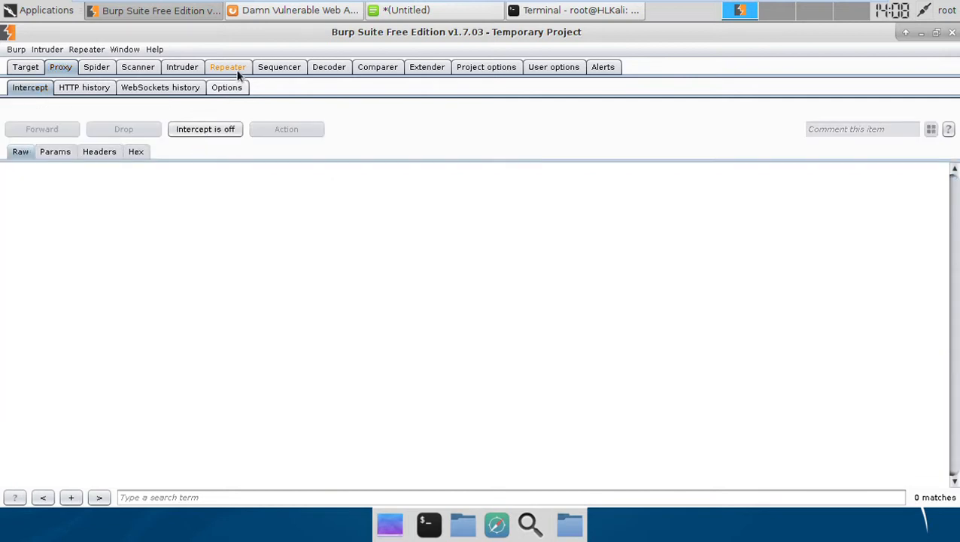
In Repeater, change the file's Content-Type from application/x-httpd-php to image/jpeg and resend.
click(229, 66)
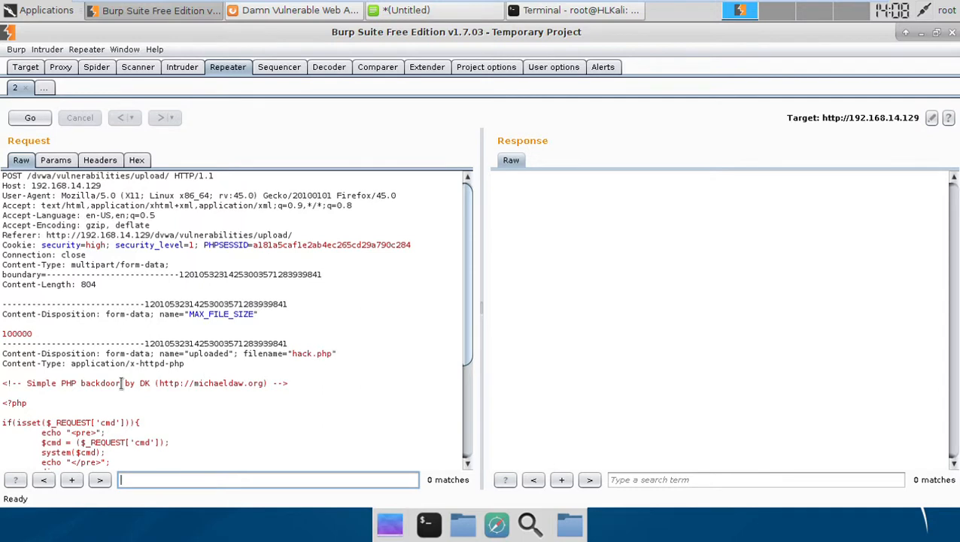
drag(105, 354, 184, 363)
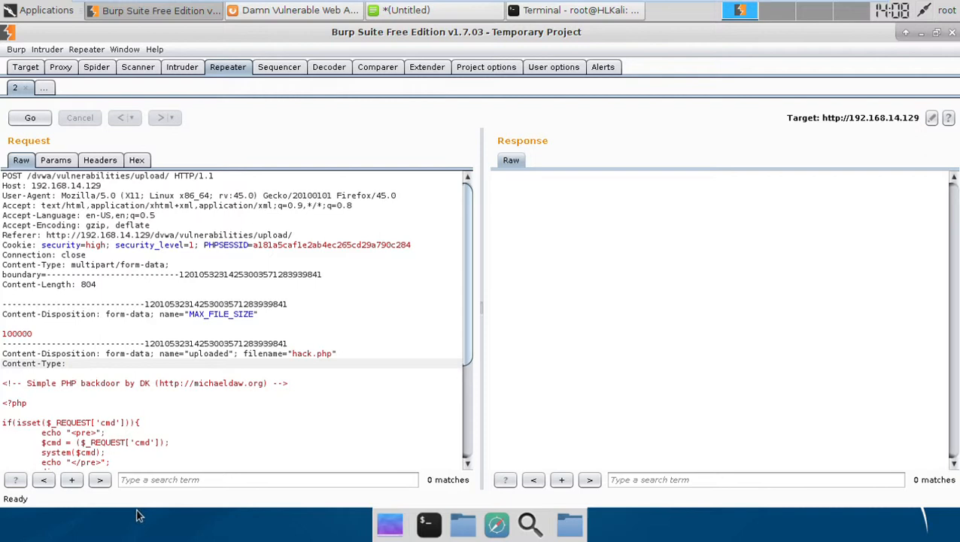
text(image/)
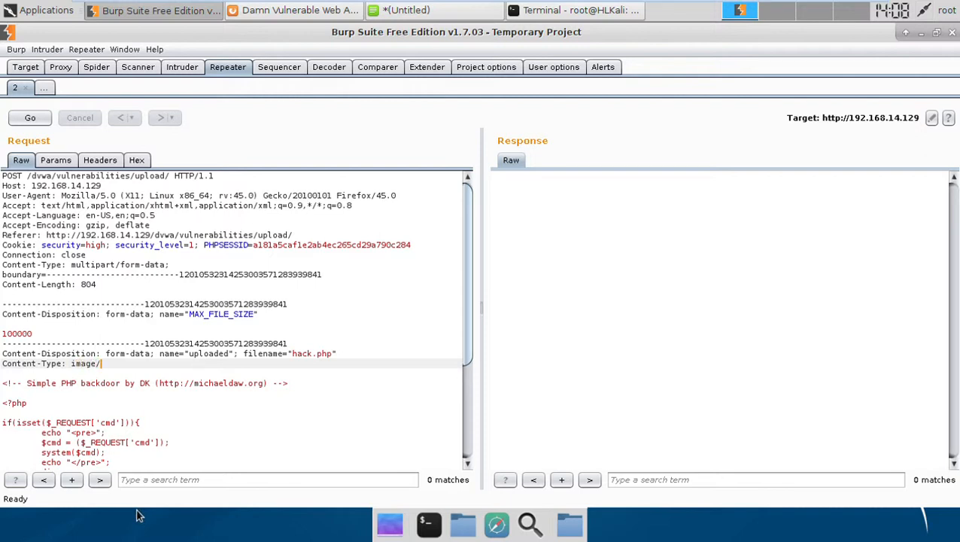
text(jpeg)
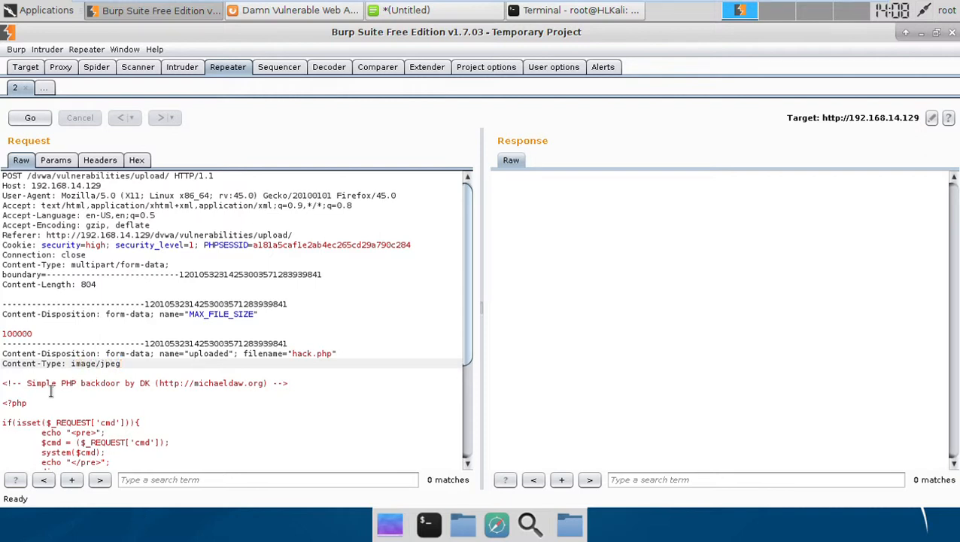
click(30, 117)
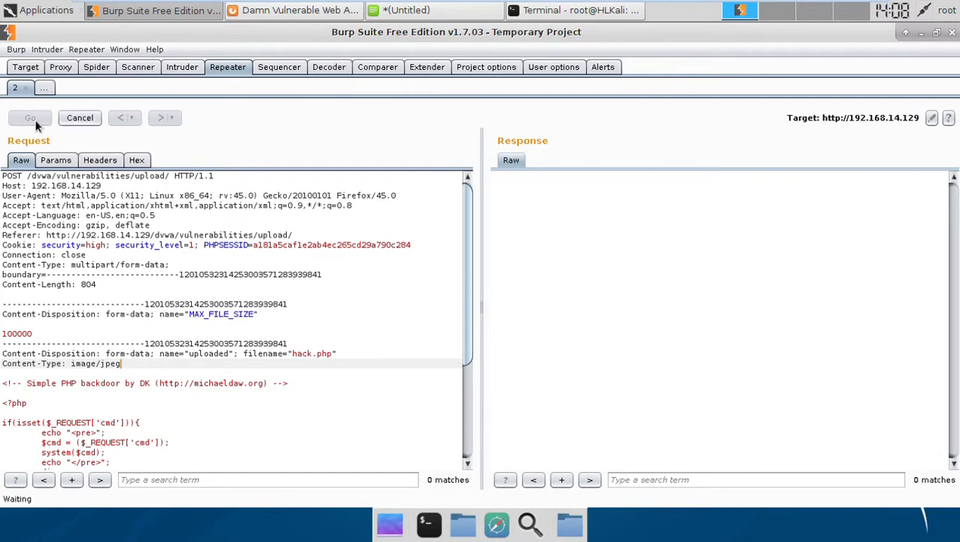
Send the request and render the response, which still says the image was not uploaded.
click(30, 118)
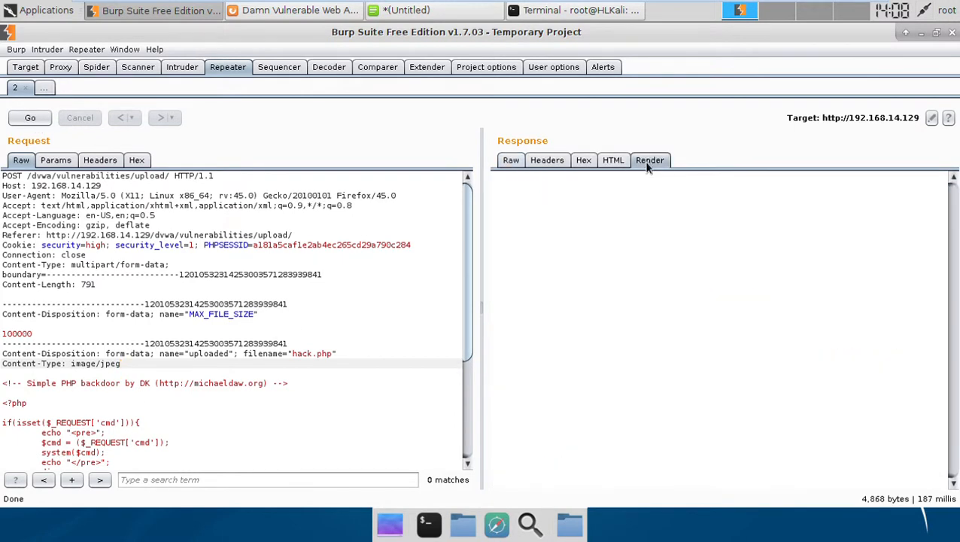
click(650, 159)
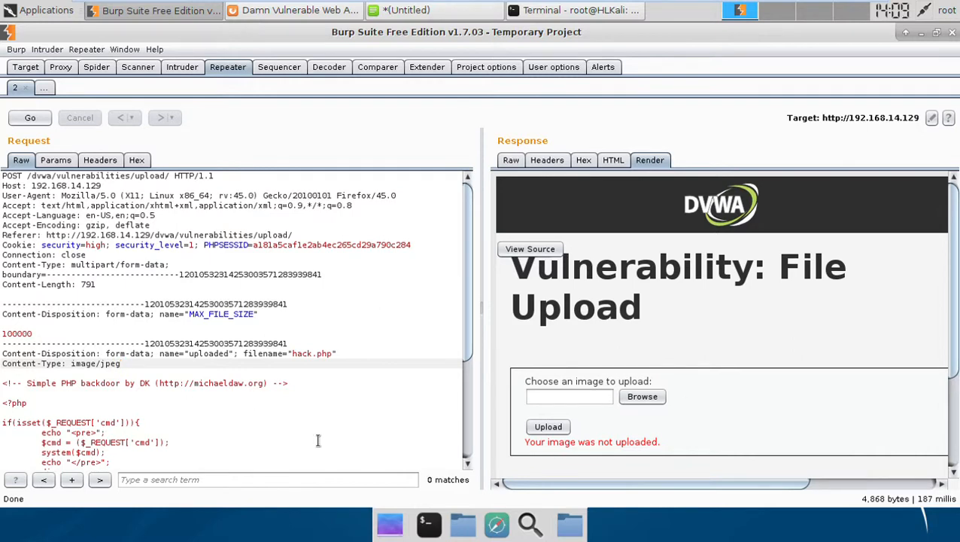
mouse_move(145, 383)
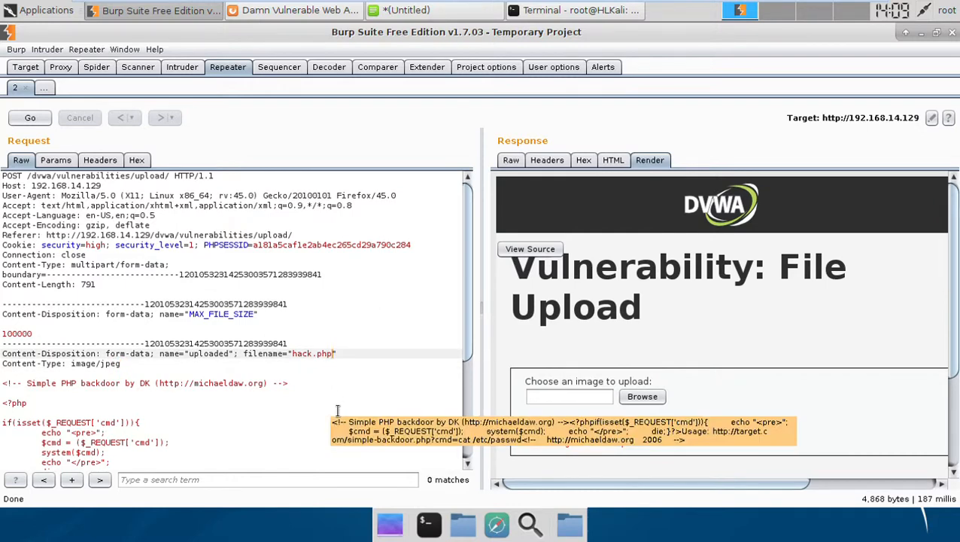
Rename the upload to hack.php.jpeg in the raw request and resend it.
text(.jpeg)
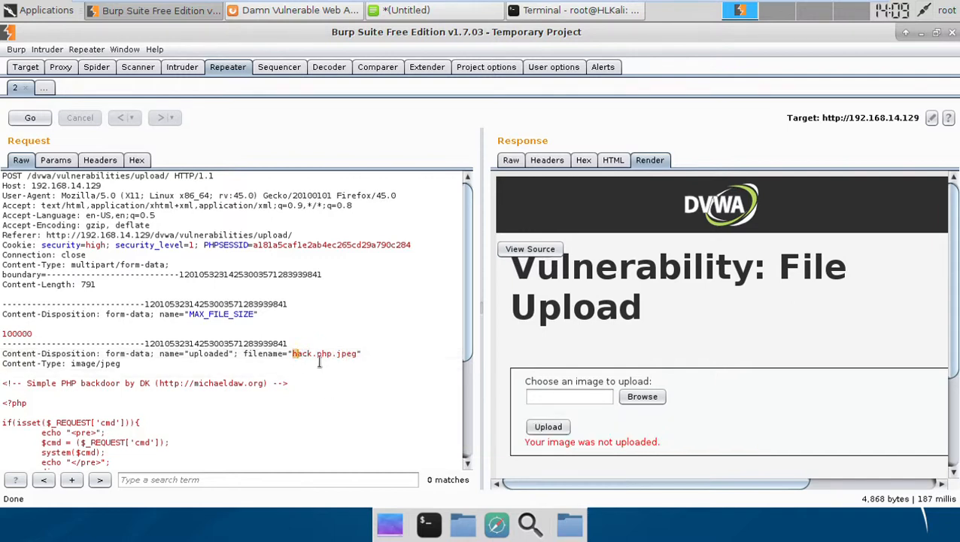
double_click(323, 352)
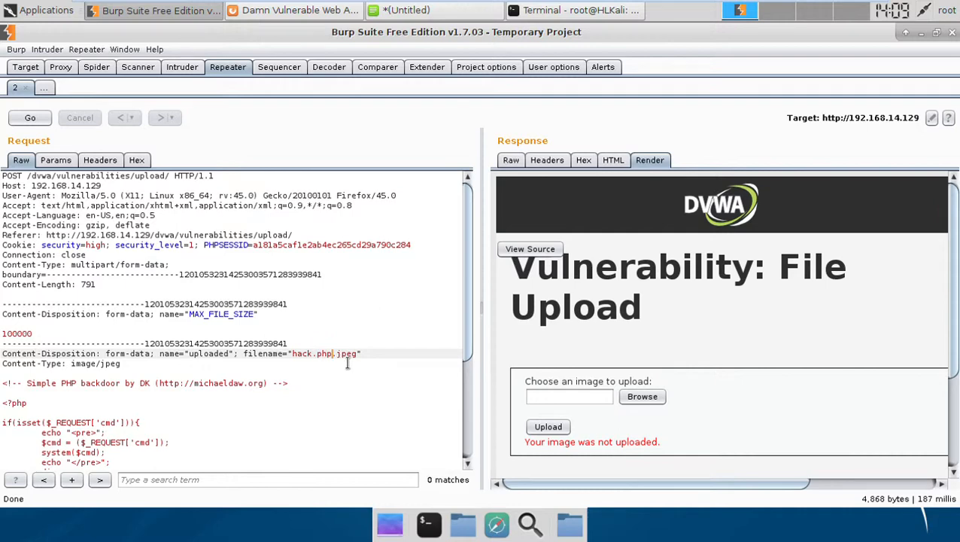
double_click(345, 353)
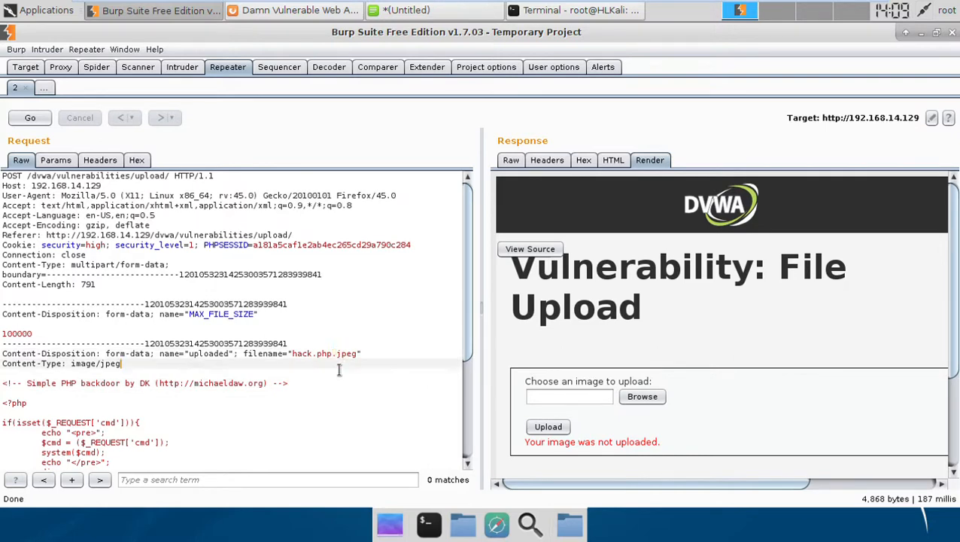
double_click(308, 354)
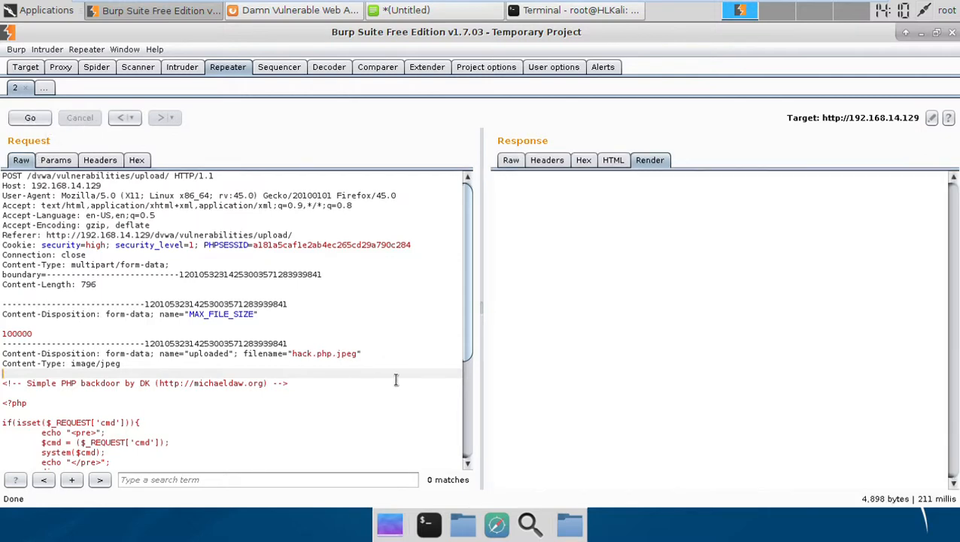
Render the response confirming hack.php.jpeg uploaded to hackable/uploads, then return to Firefox.
click(31, 117)
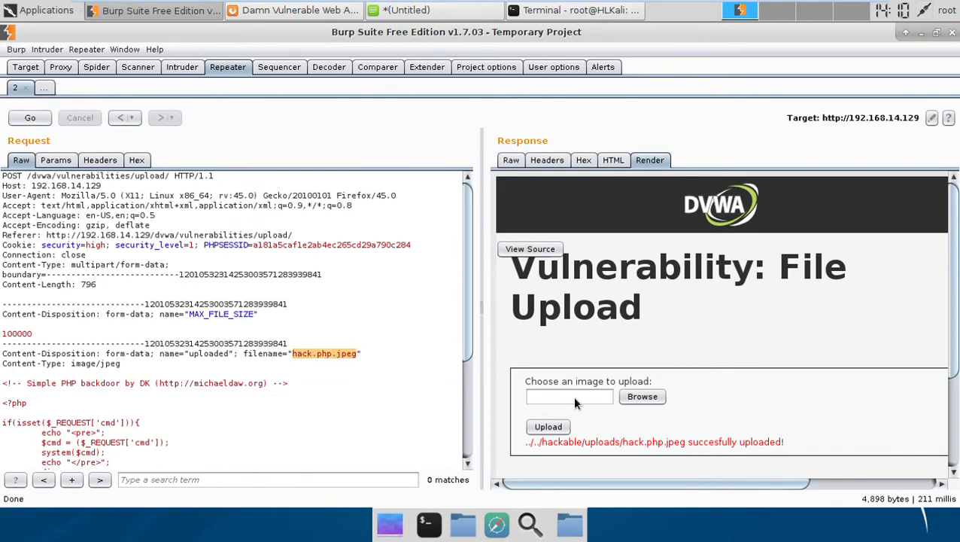
click(294, 9)
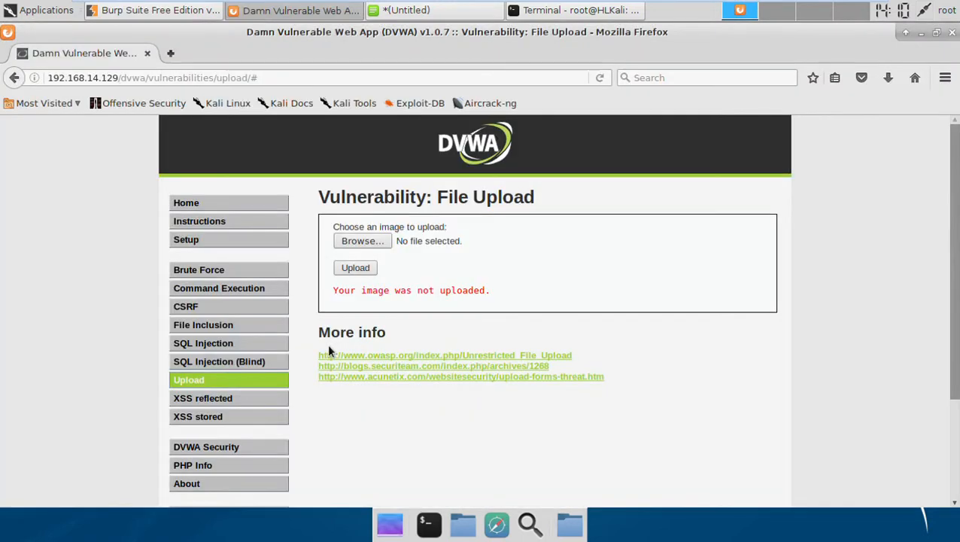
Browse to the /dvwa/hackable/uploads directory listing showing hack.php.jpeg.
click(300, 78)
text(../../)
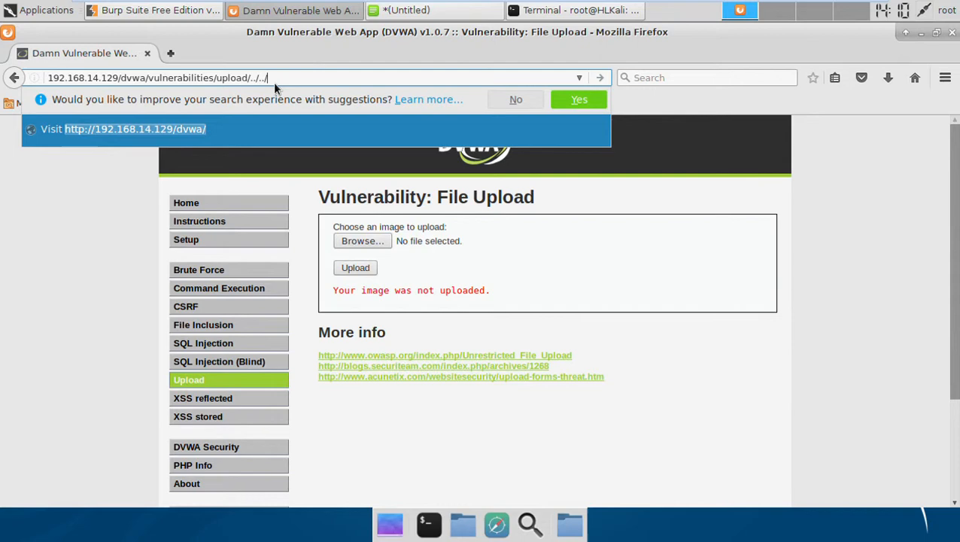
text(hackable)
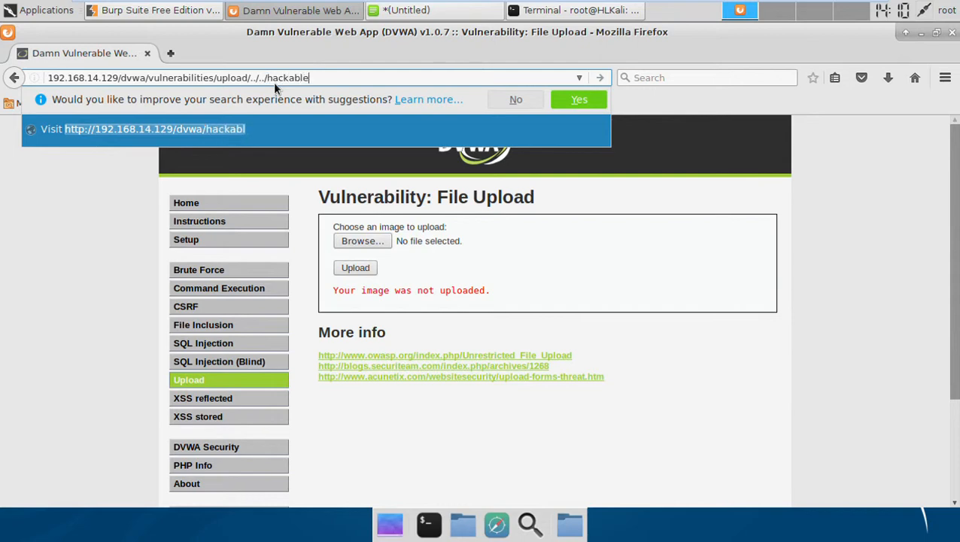
text(/uploads/)
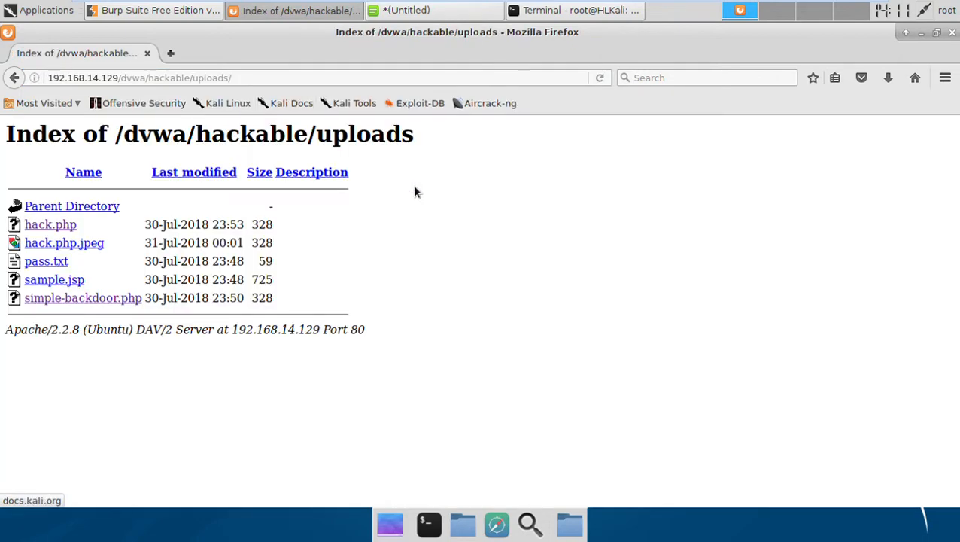
mouse_move(105, 256)
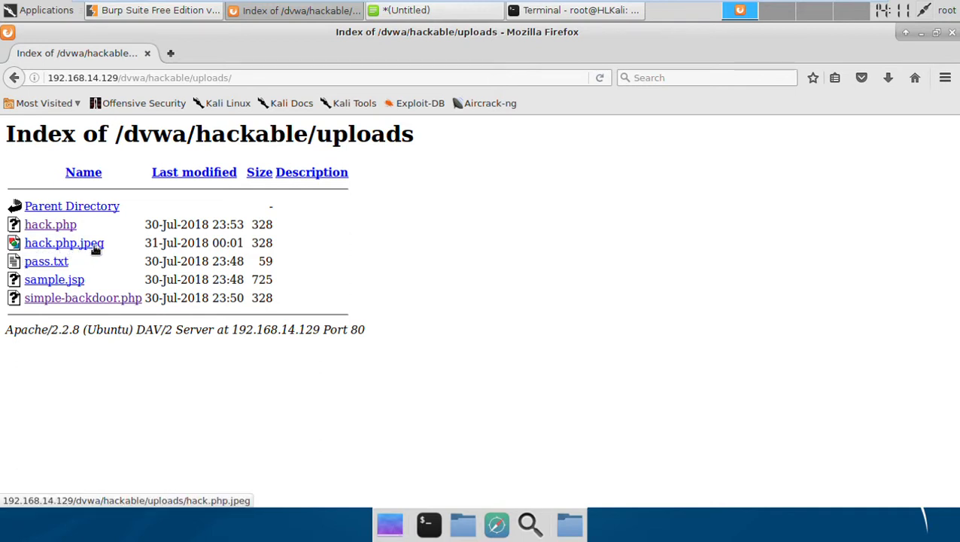
Open hack.php.jpeg to see the backdoor's usage line, then start a new browser tab.
click(63, 242)
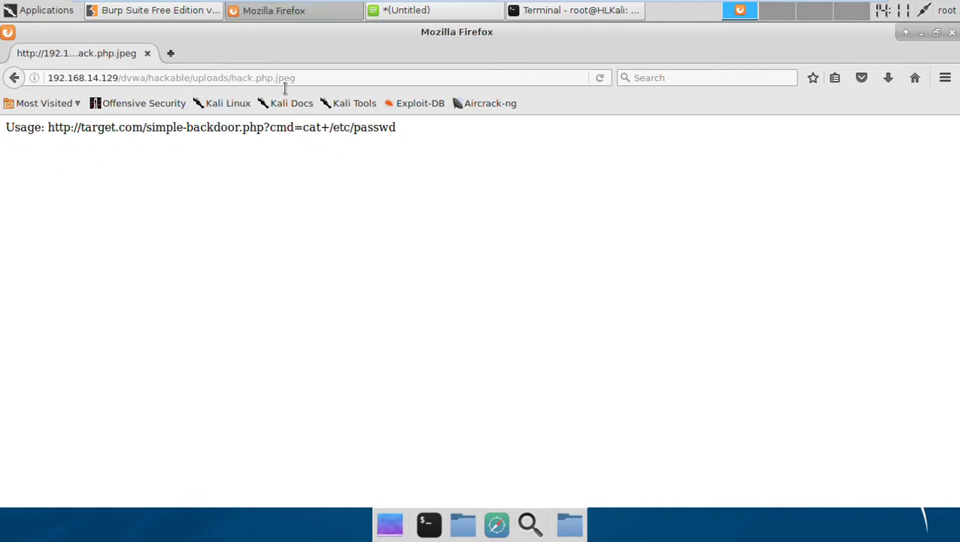
double_click(284, 78)
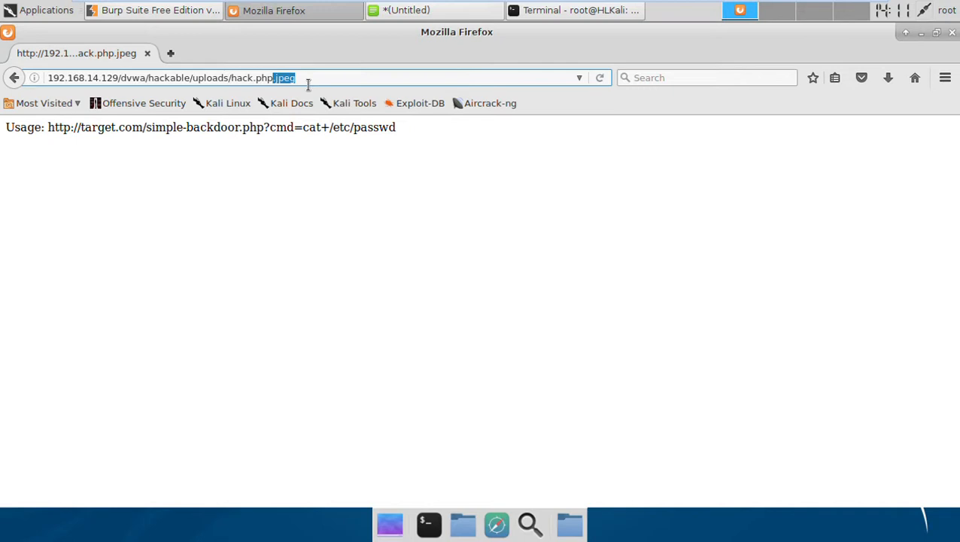
click(170, 53)
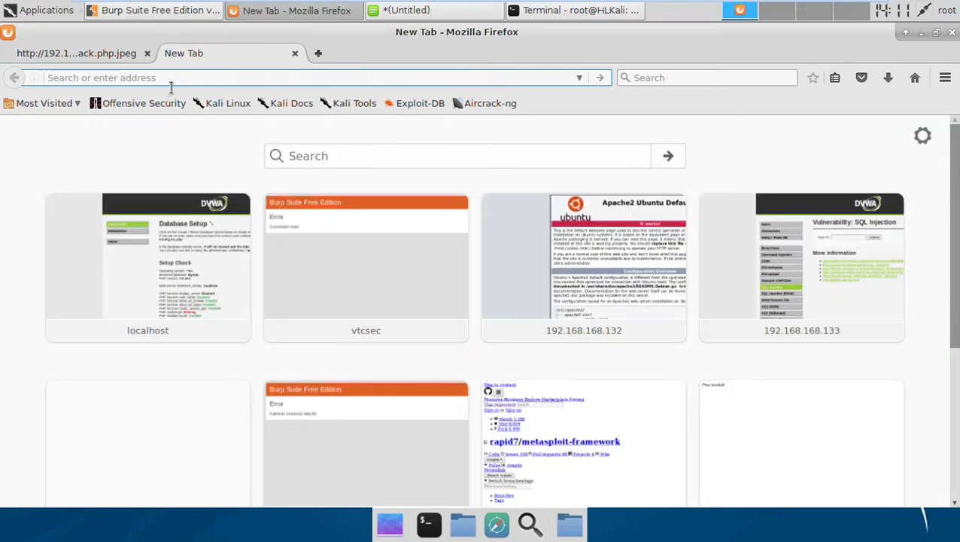
Try target IPs in the address bar until the Metasploitable page loads, then enter DVWA.
text(192.168.168.132/DVWA-master/vulnerabilities/csrf/index.php)
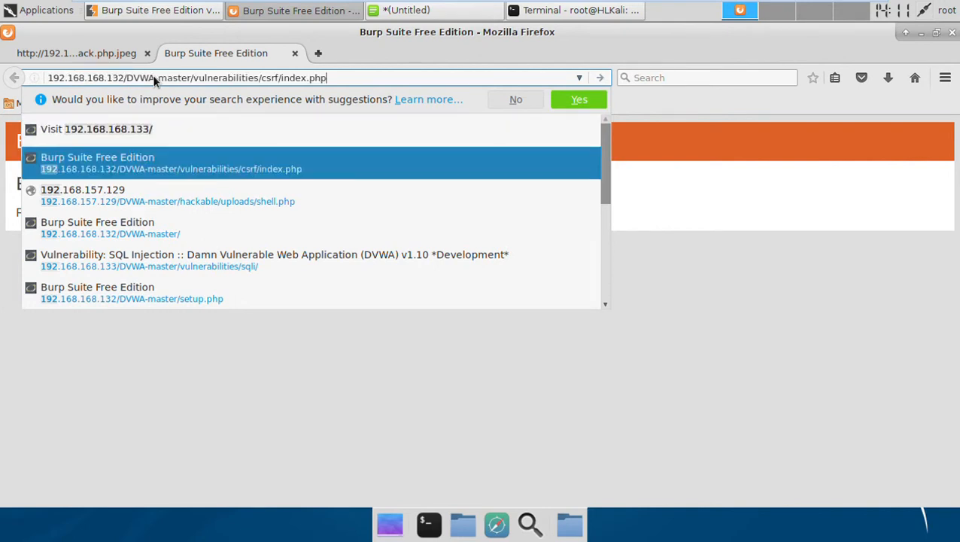
click(111, 227)
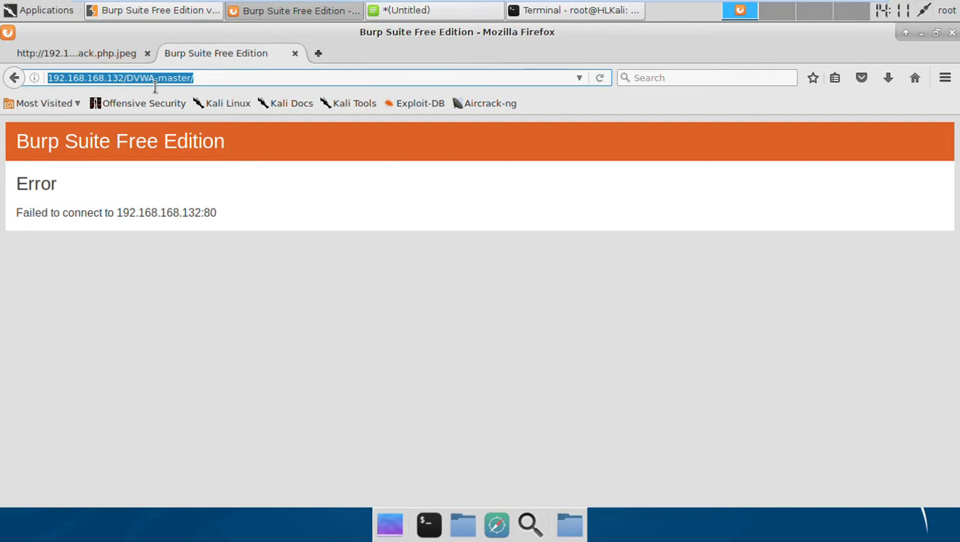
text(192.168.168.133/)
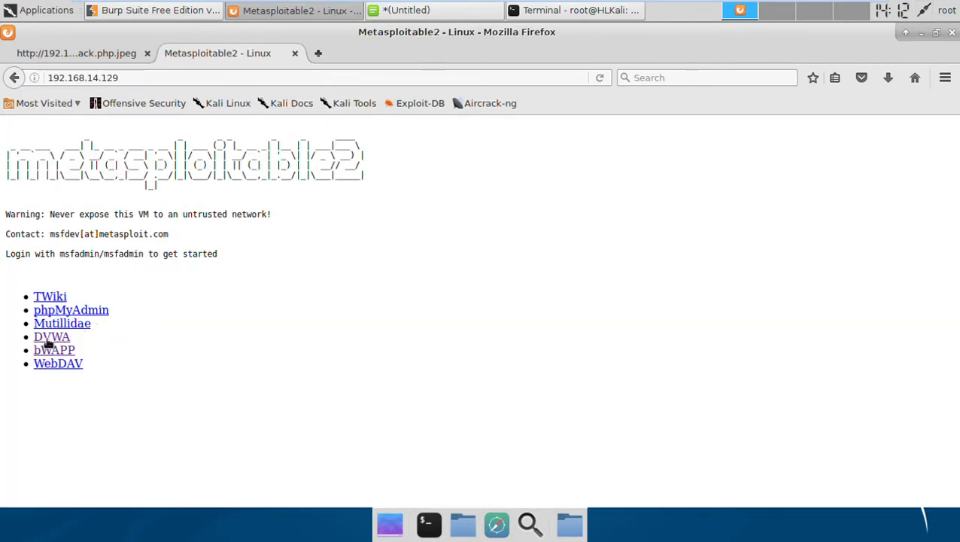
click(51, 337)
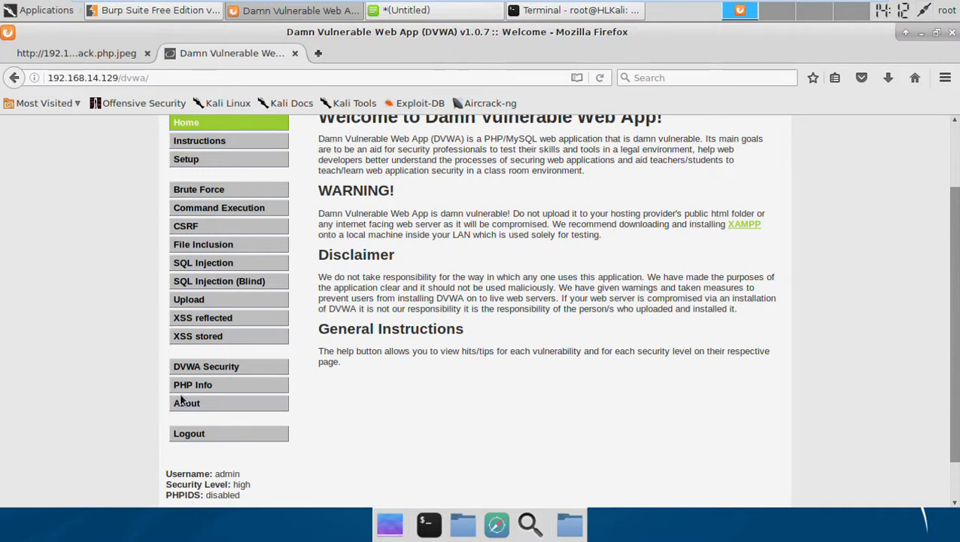
Load DVWA's PHP Info page, then switch back to the hack.php.jpeg backdoor tab.
click(193, 385)
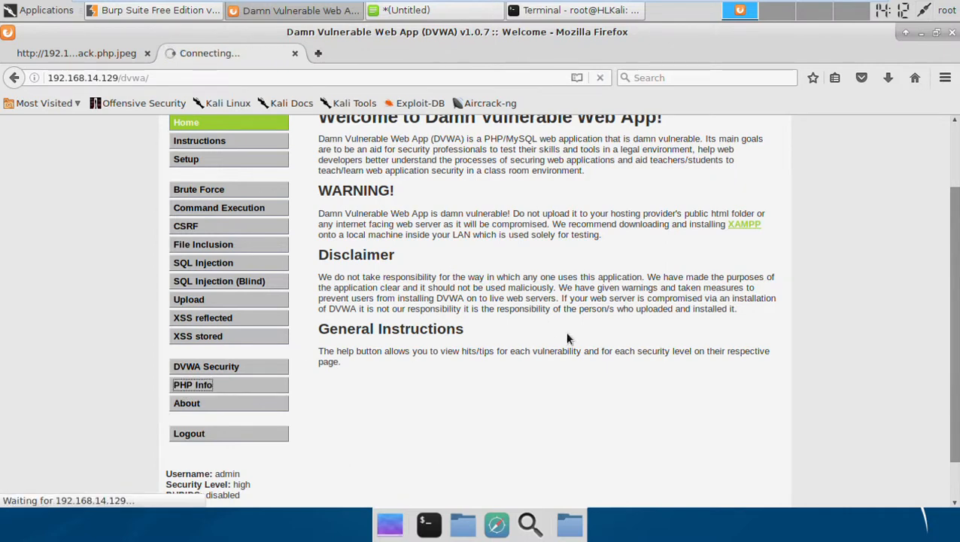
click(193, 385)
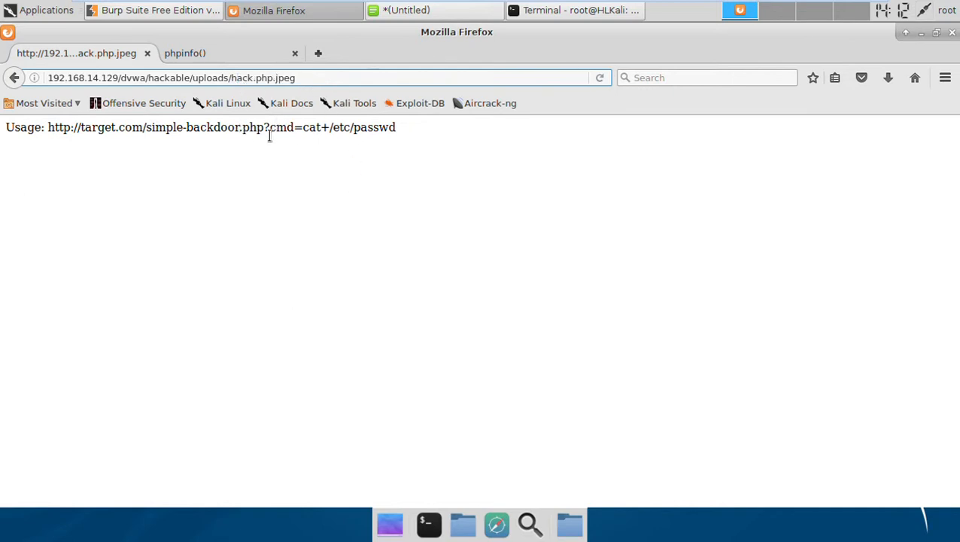
Run the backdoor with ?cmd=cat+/etc/passwd appended to the URL, revealing the passwd file.
drag(264, 126, 397, 126)
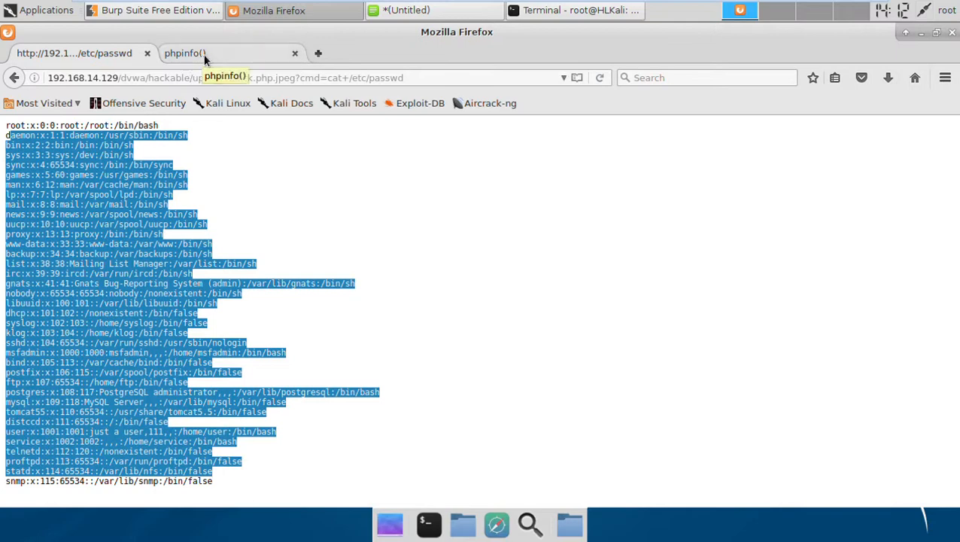
click(184, 53)
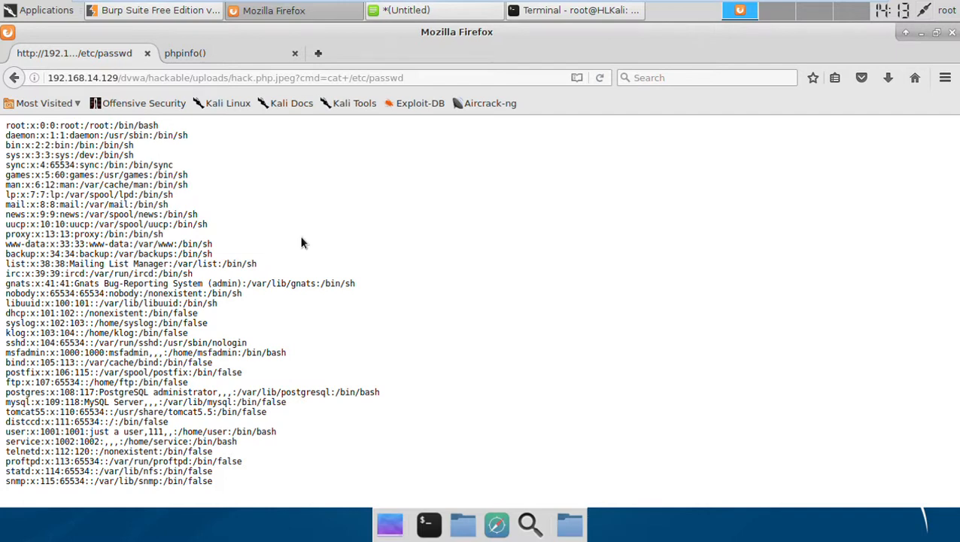
mouse_move(685, 283)
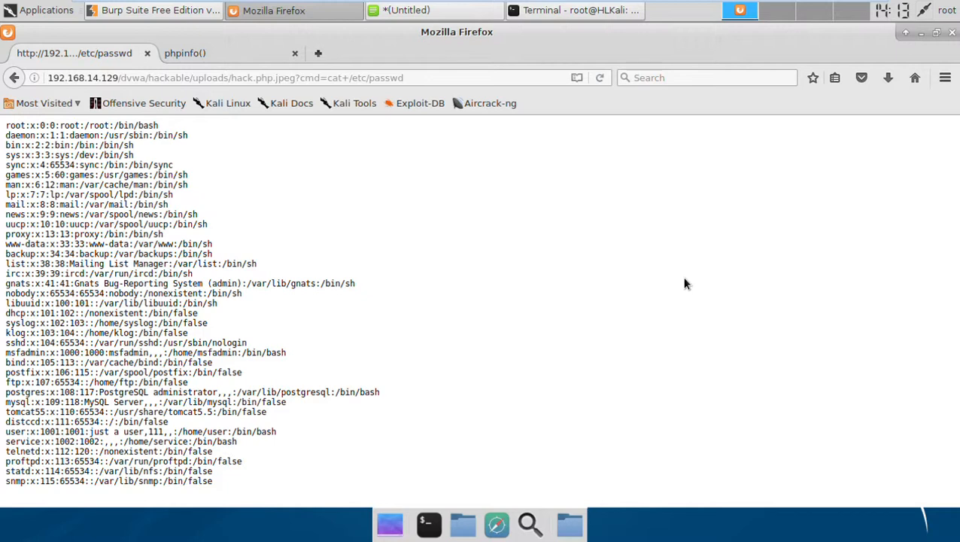
mouse_move(861, 79)
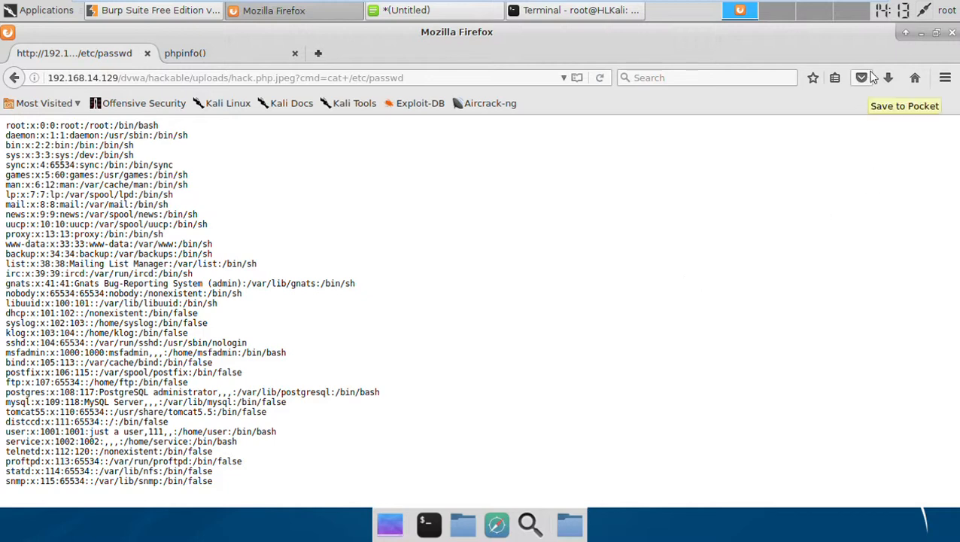